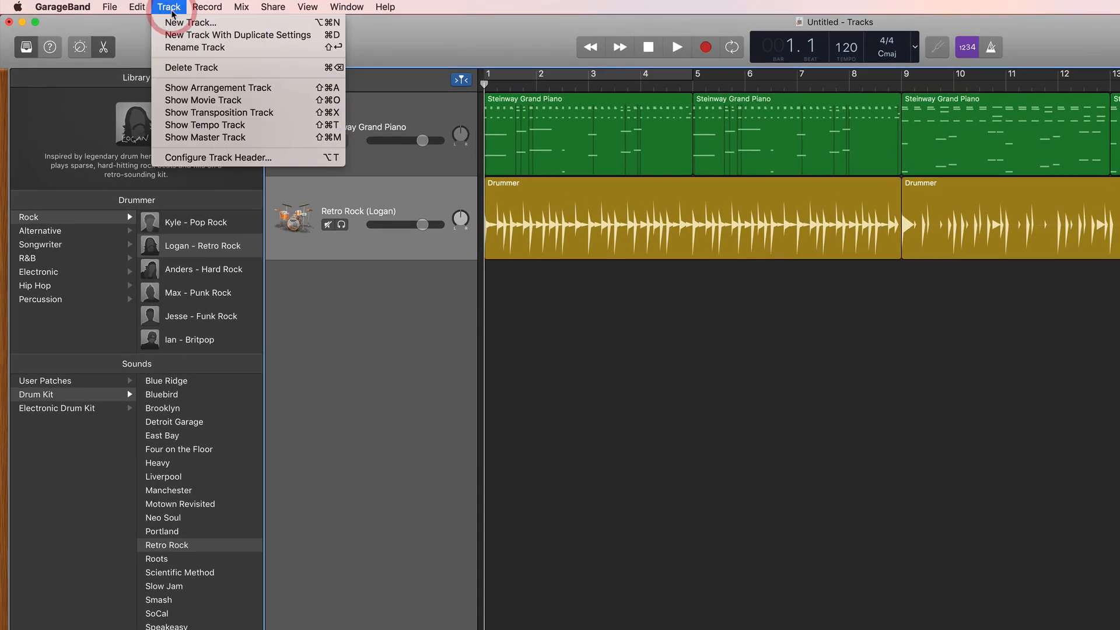
mouse_move(205, 125)
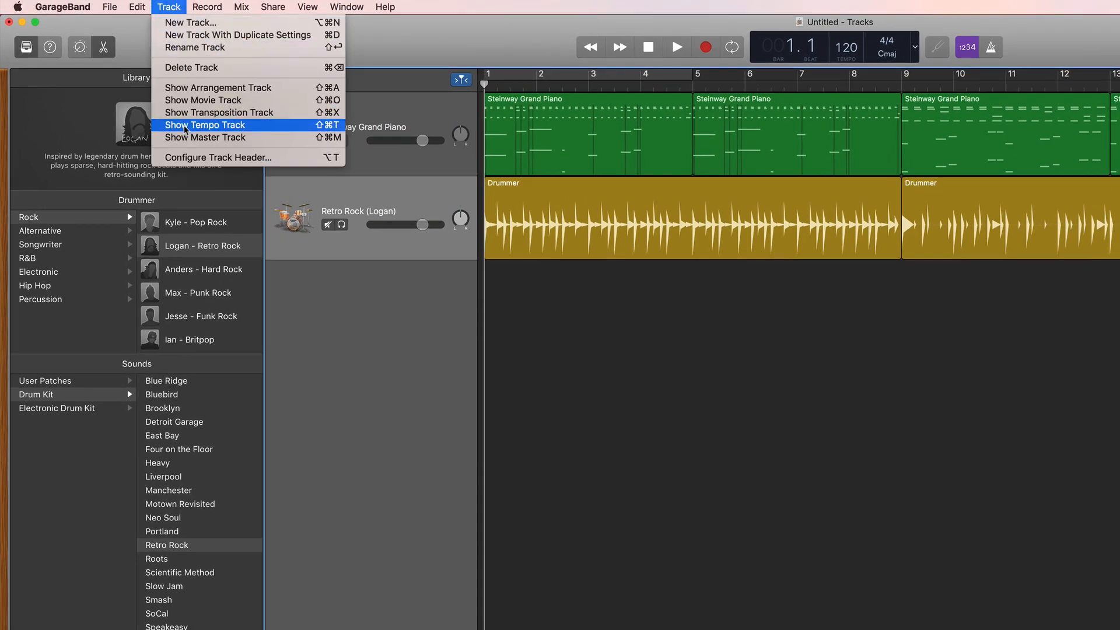
Display the 120 BPM tempo track above the piano and drummer tracks.
left_click(204, 125)
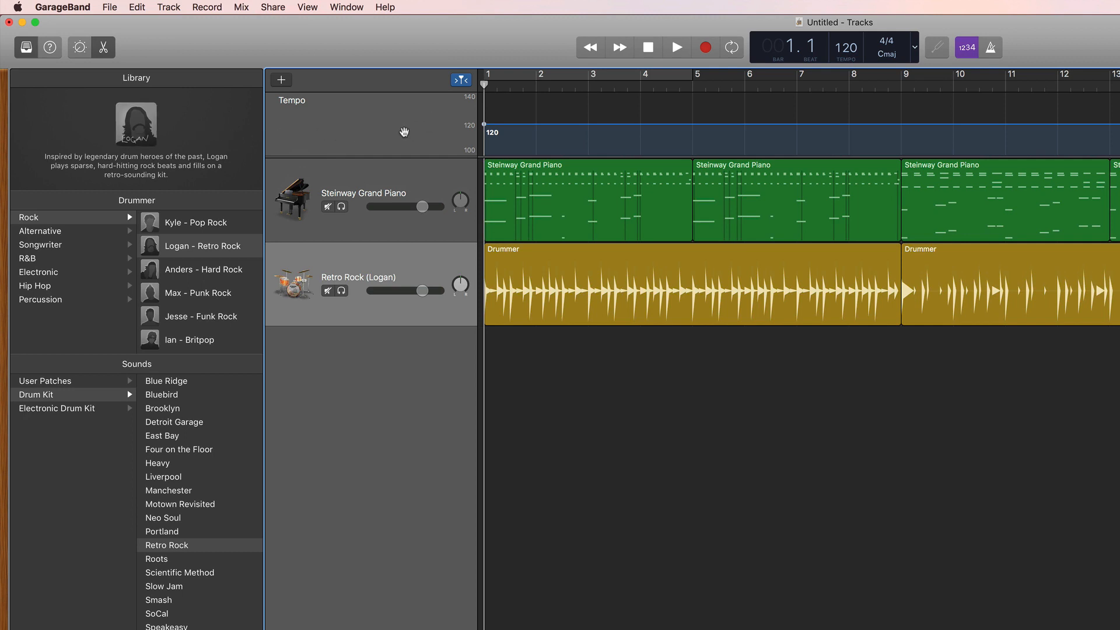
mouse_move(622, 136)
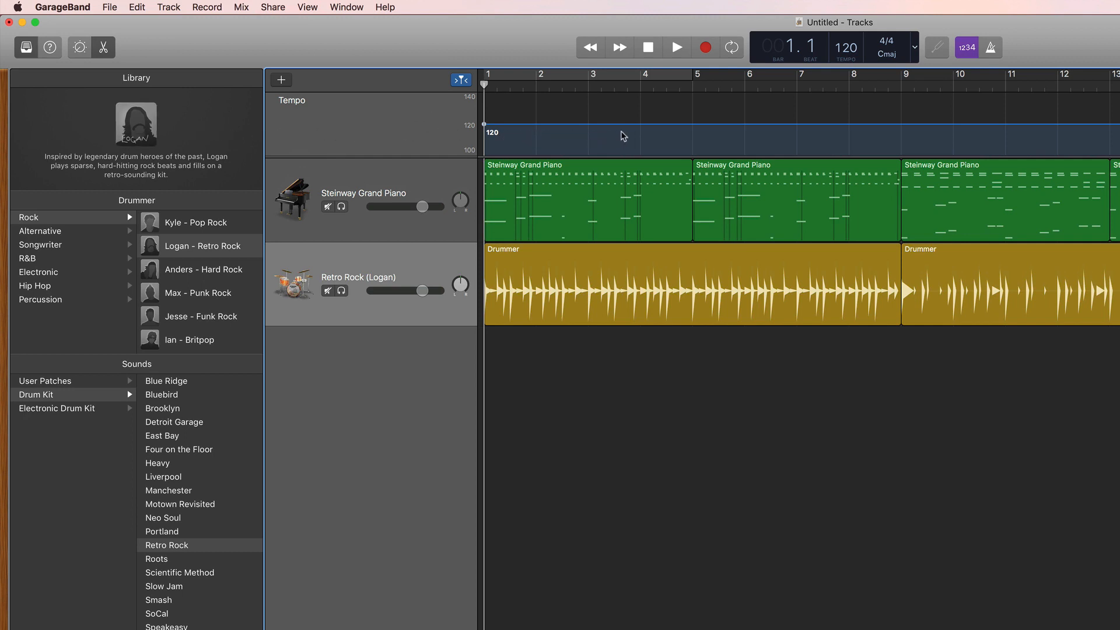
mouse_move(642, 134)
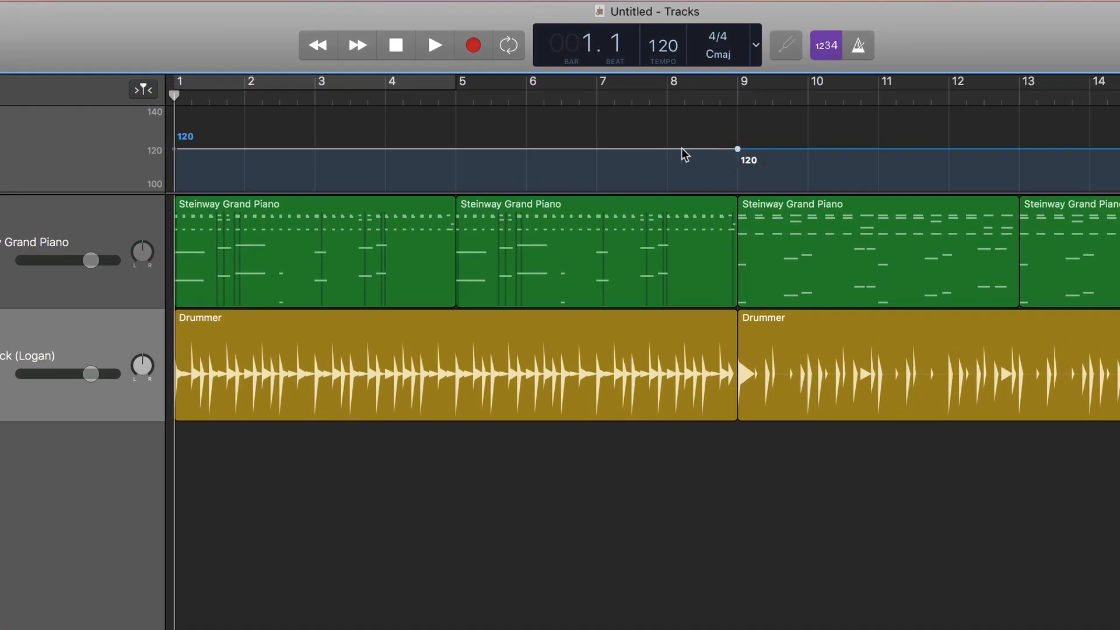
Scroll the timeline right toward bar 9 on the tempo track.
scroll("right", 3)
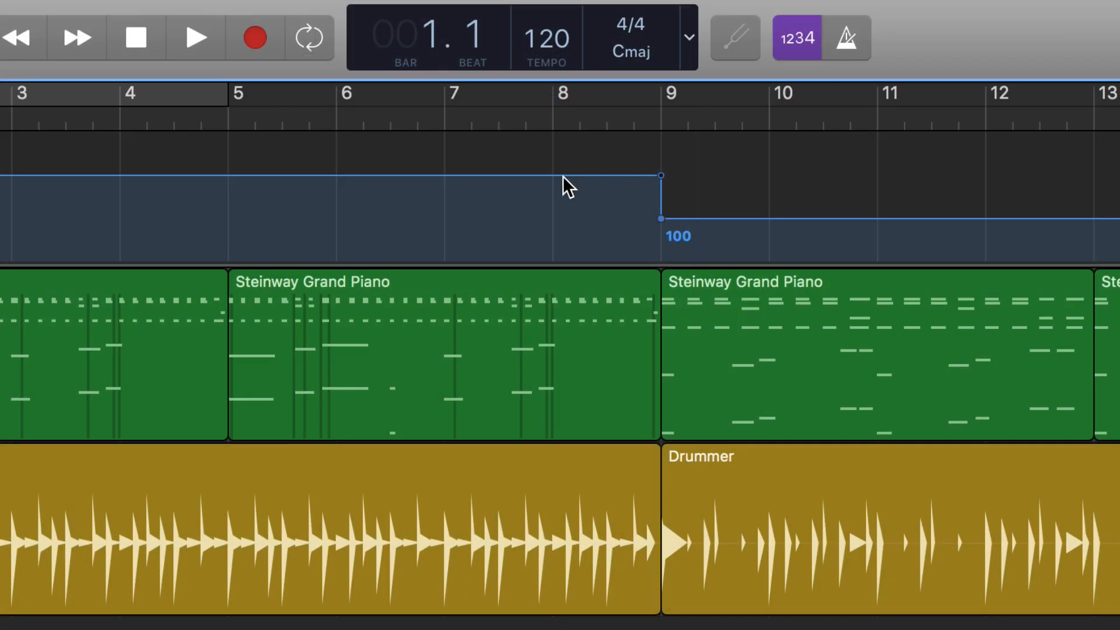
mouse_move(665, 185)
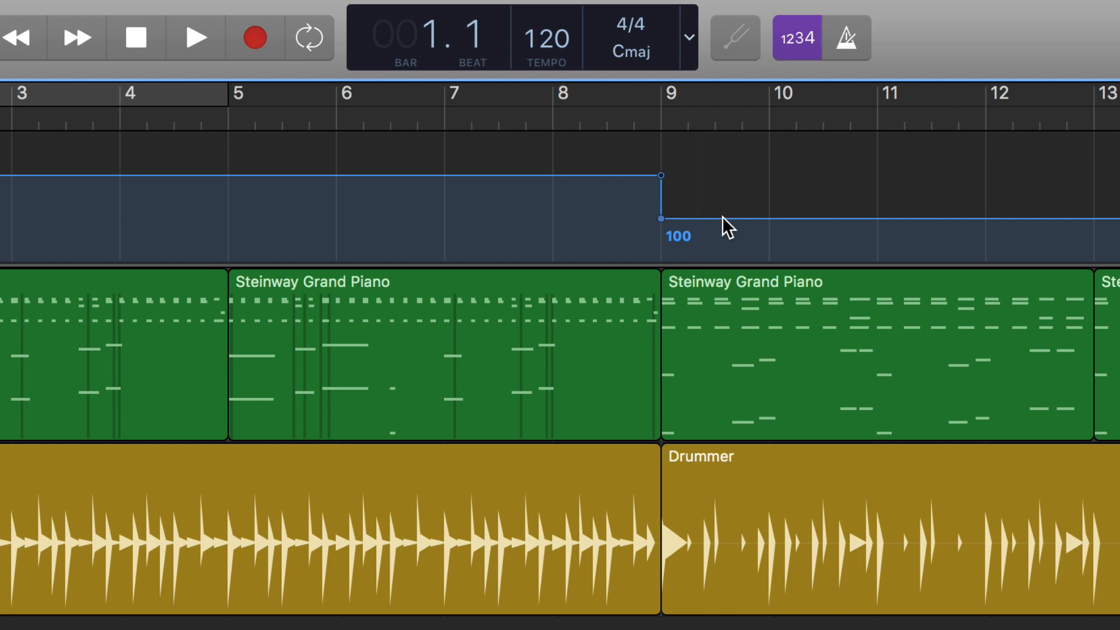
mouse_move(452, 189)
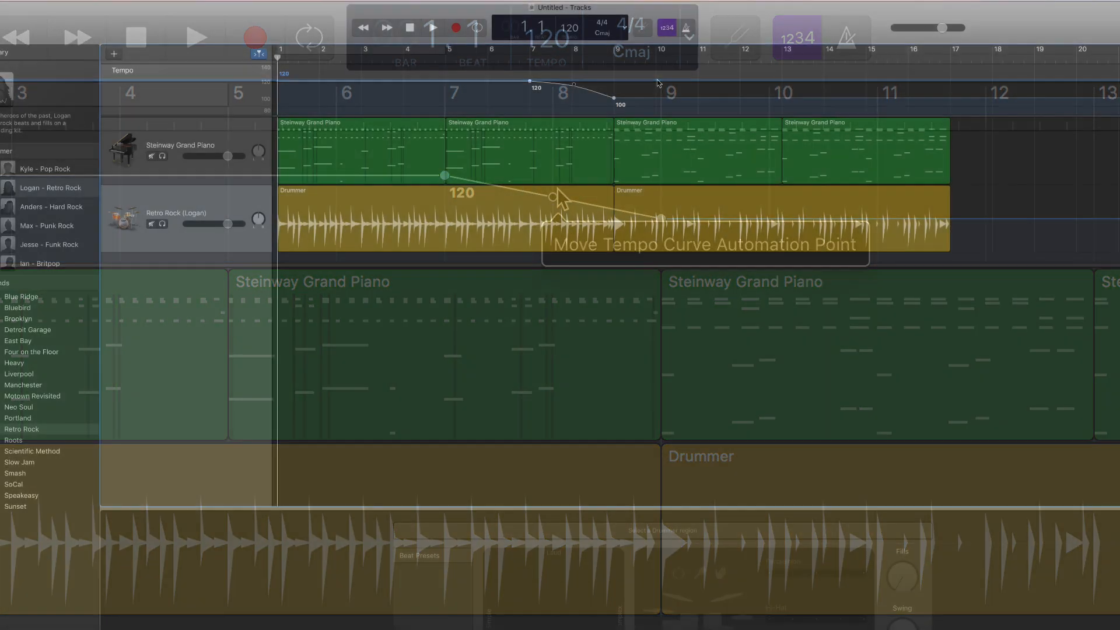
Play the song to hear the tempo ease from 120 to 100 BPM.
left_click(432, 28)
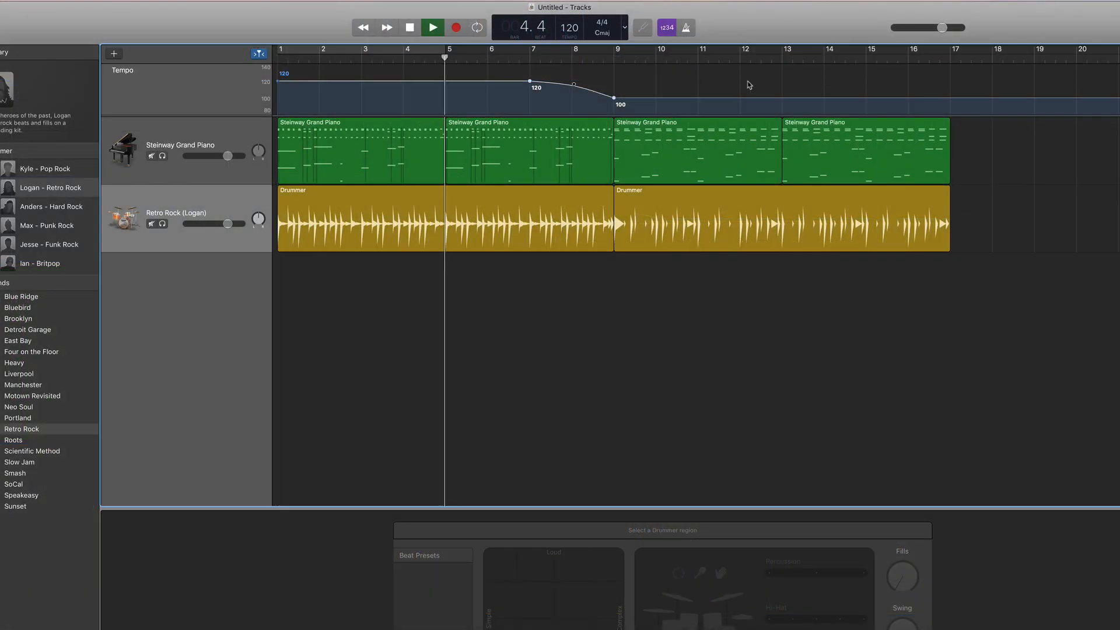